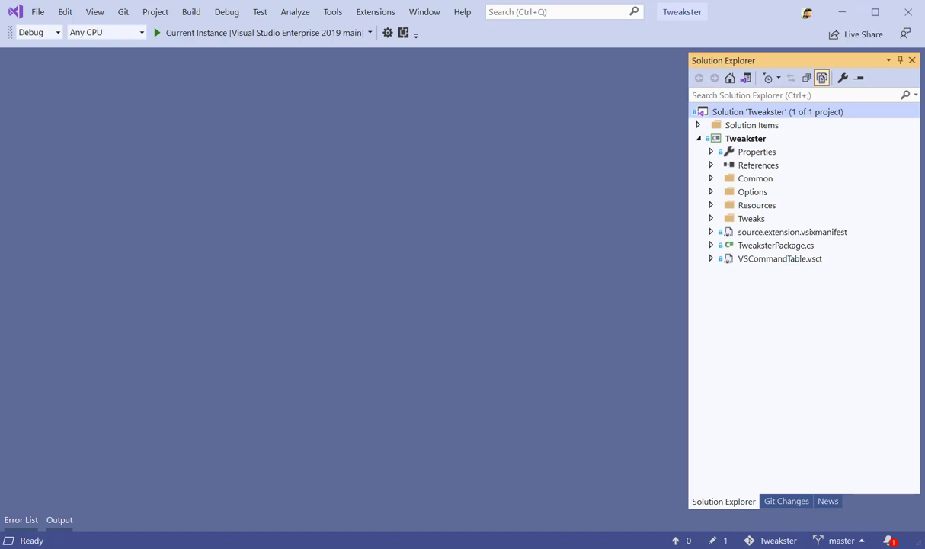
Step: Search 'cof' to find and open CodeCleanupOnFormat.cs from the Tweakster project
click(560, 12)
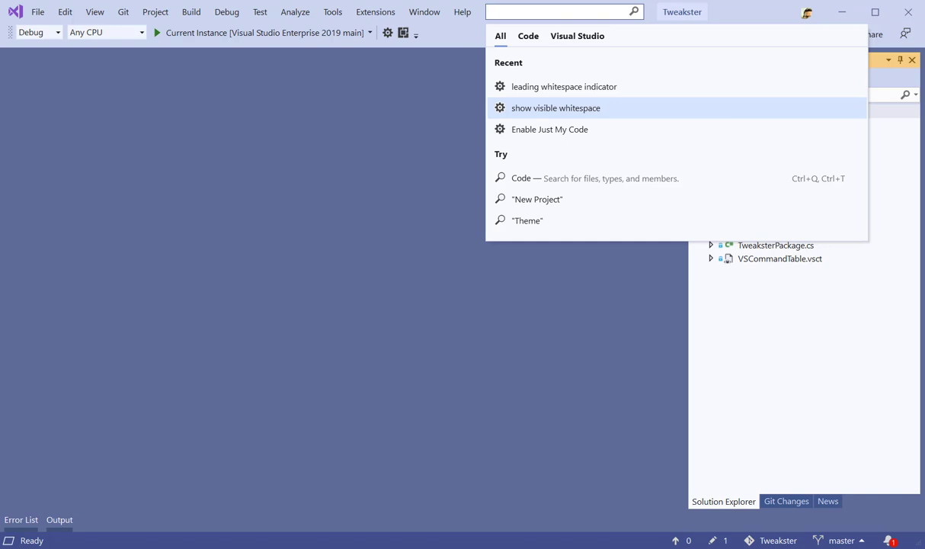
text(code)
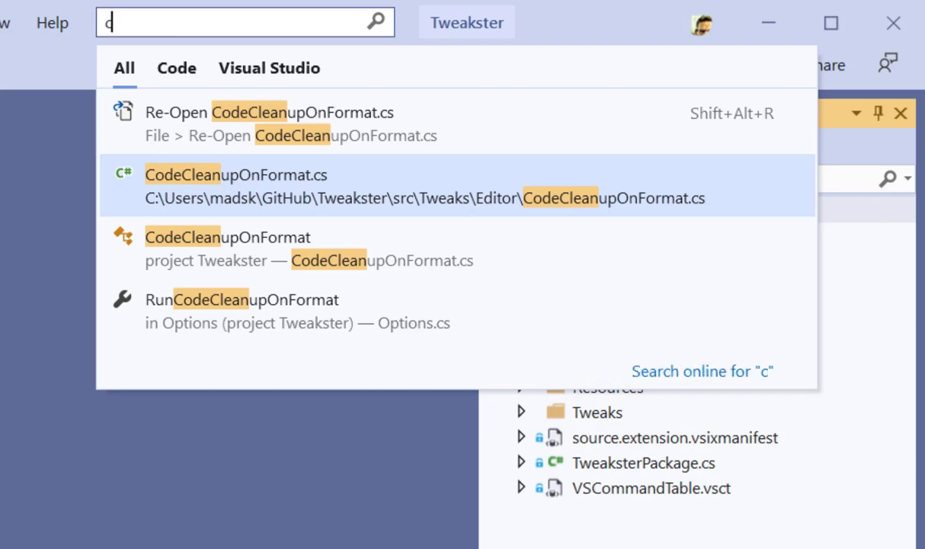
text(cof)
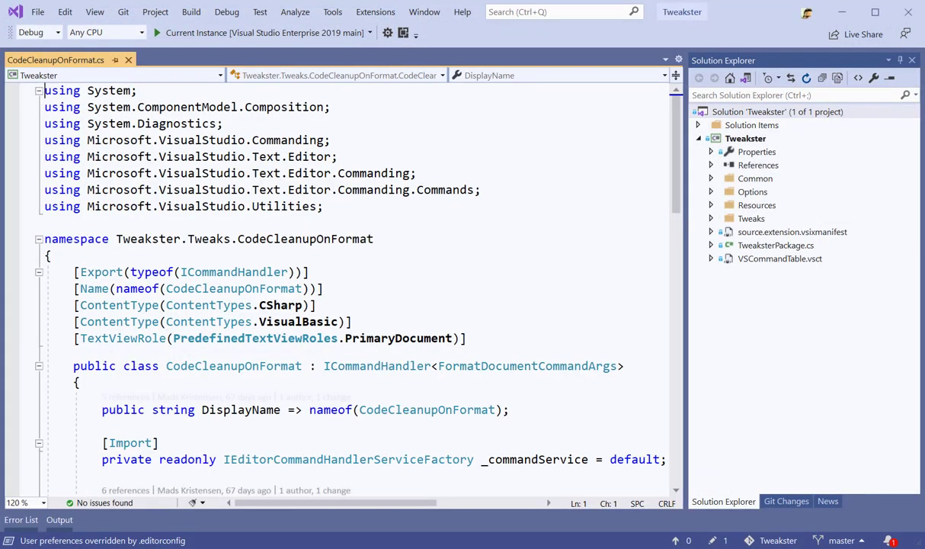
Step: Scroll down to the ExecuteCommand method and its misindented if-block
scroll(down, 3)
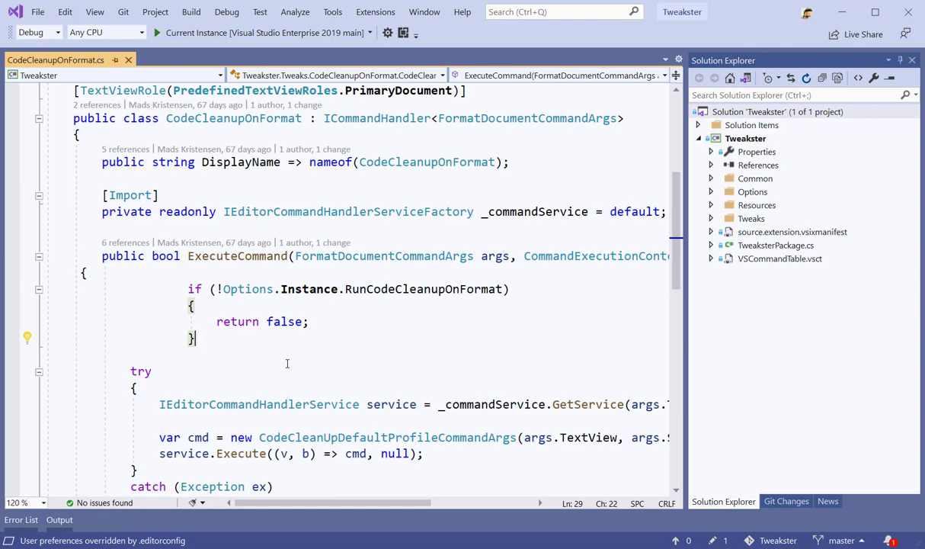
Step: Run Edit > Advanced > Format Document from search to realign ExecuteCommand's guard clause
click(564, 11)
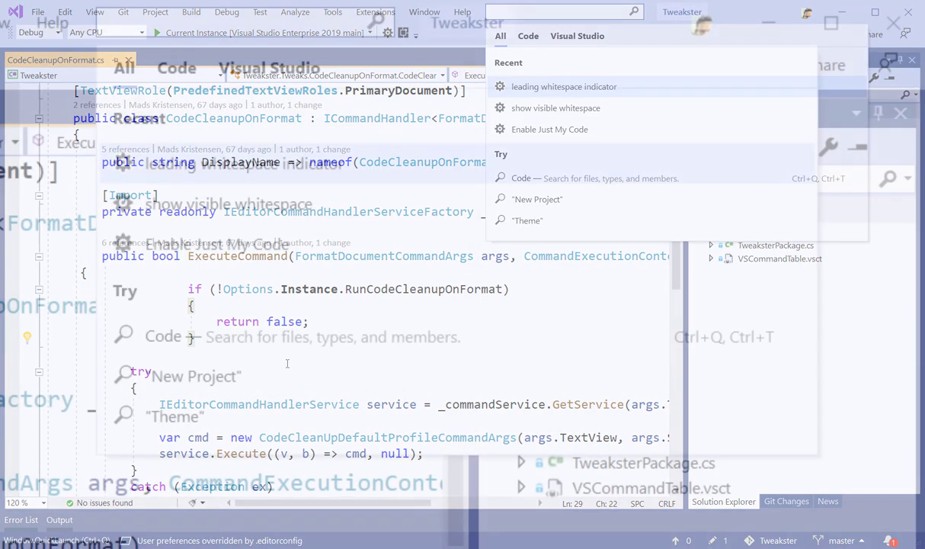
text(form)
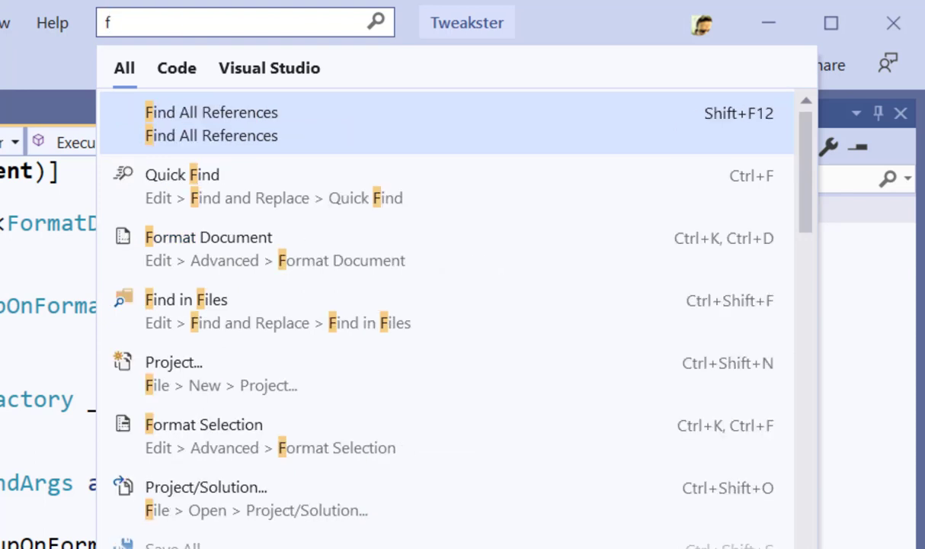
text(rm doc)
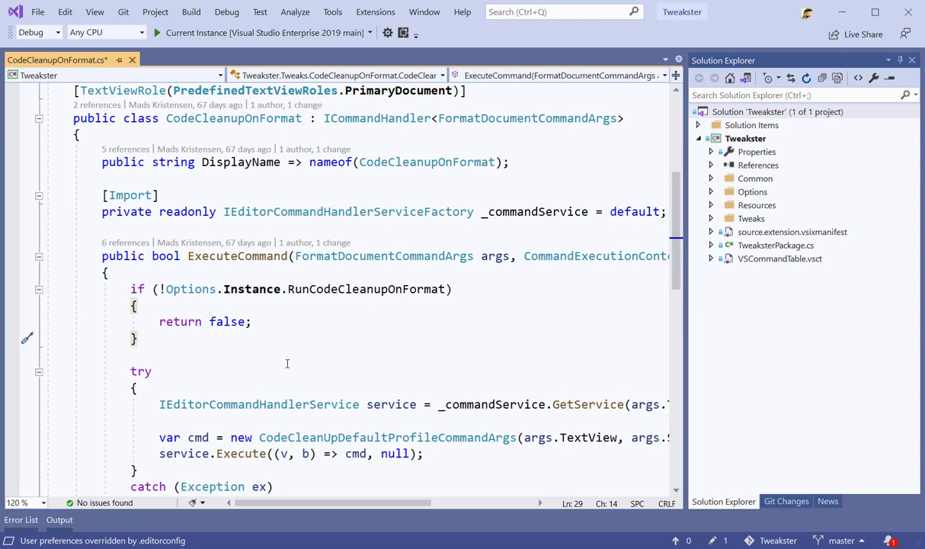
text(frm)
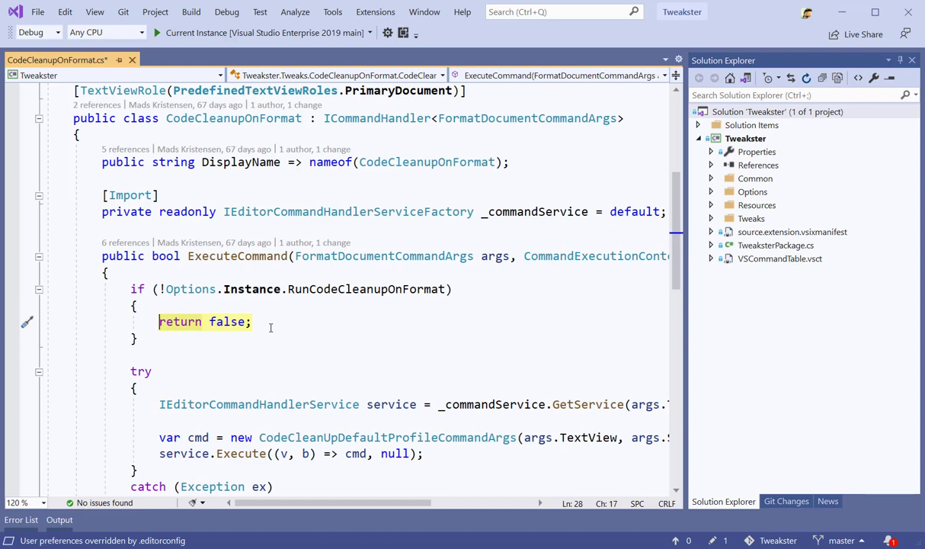
Step: Surround 'return false;' with the try snippet, catching Exception and rethrowing
click(556, 11)
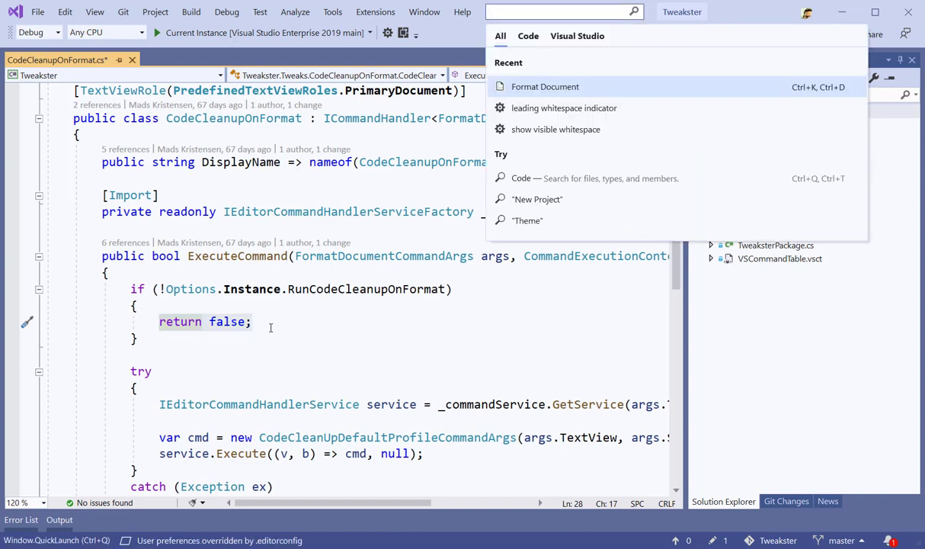
text(surr)
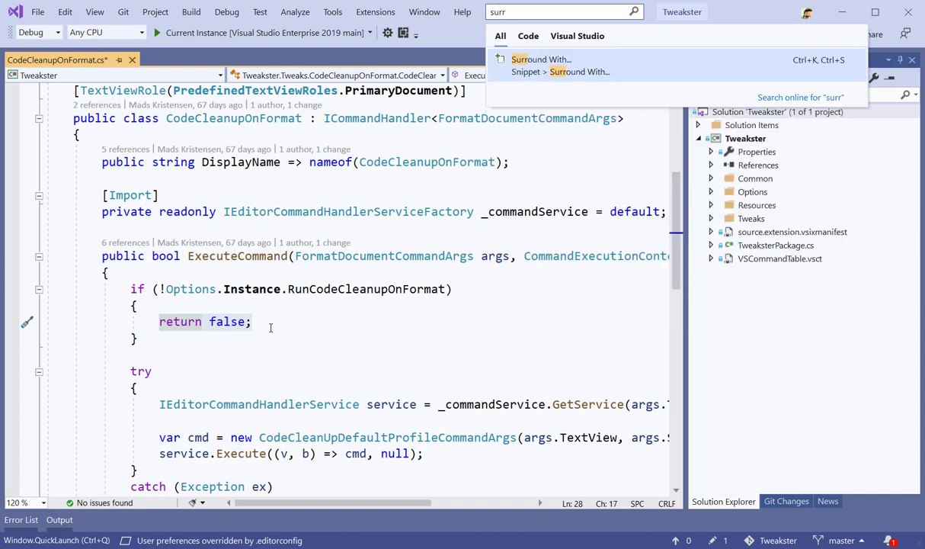
click(541, 60)
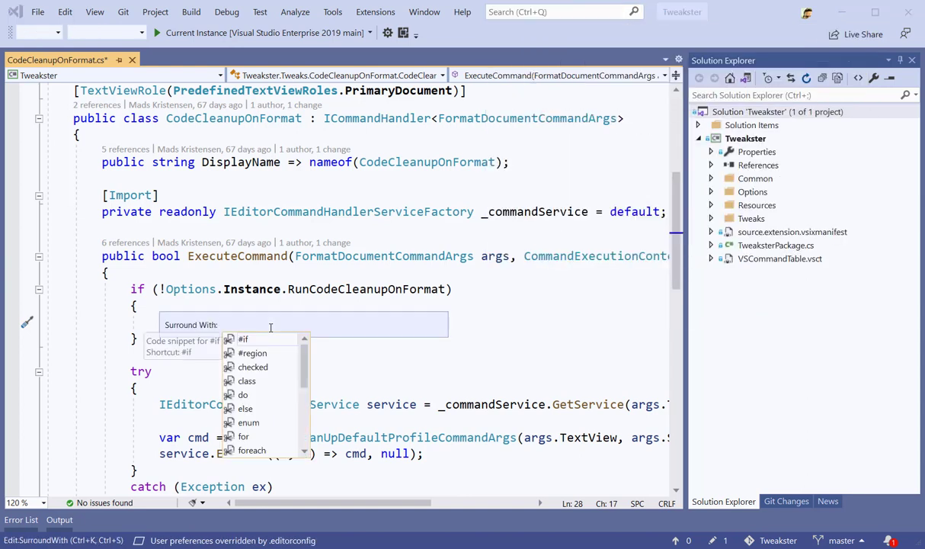
text(try)
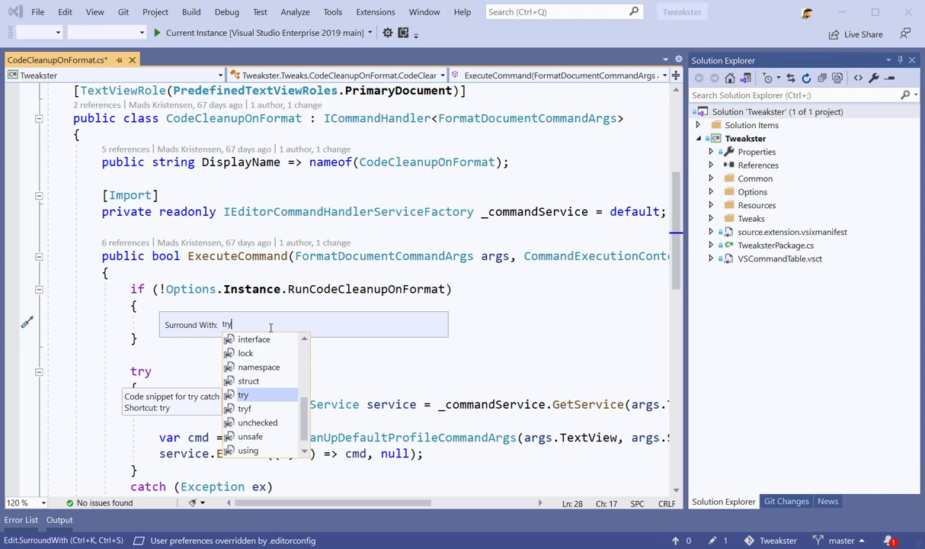
key(enter)
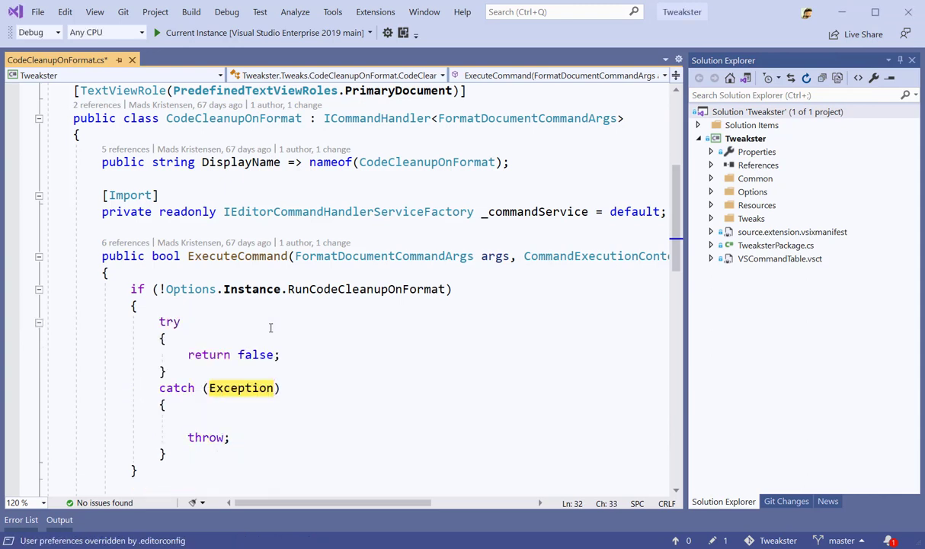
double_click(240, 387)
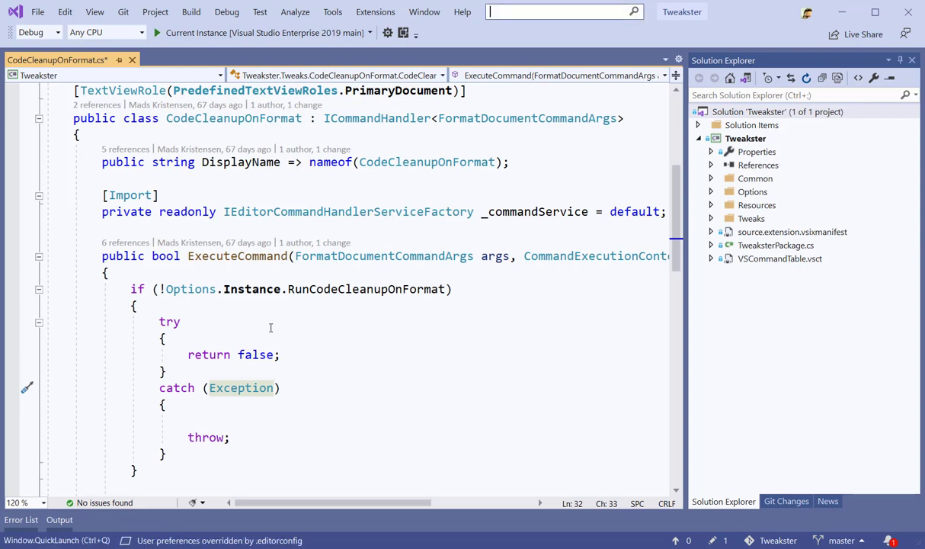
text(preview)
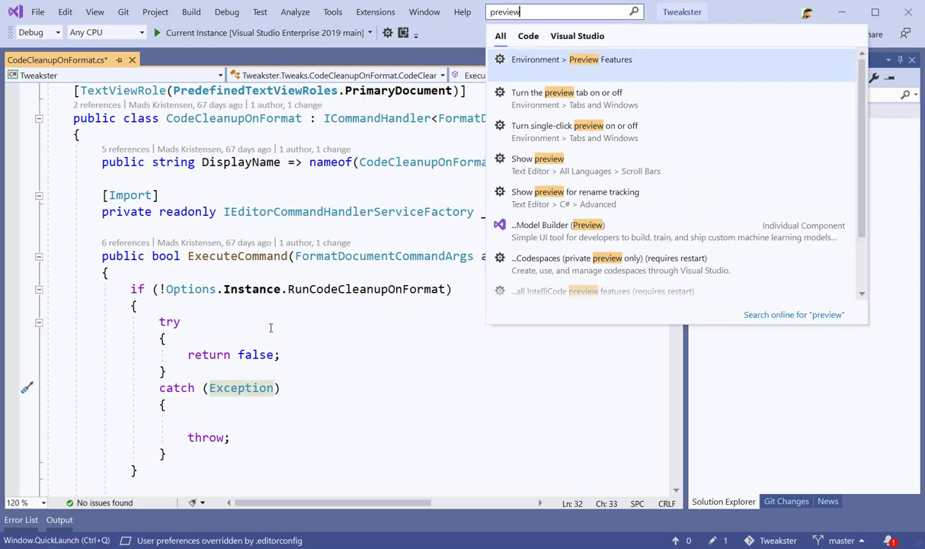
click(601, 59)
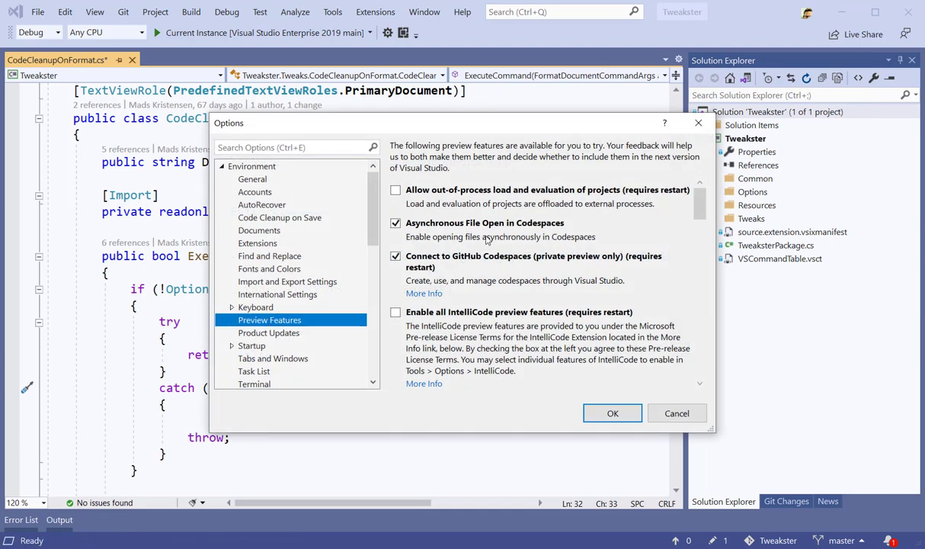
scroll(down, 3)
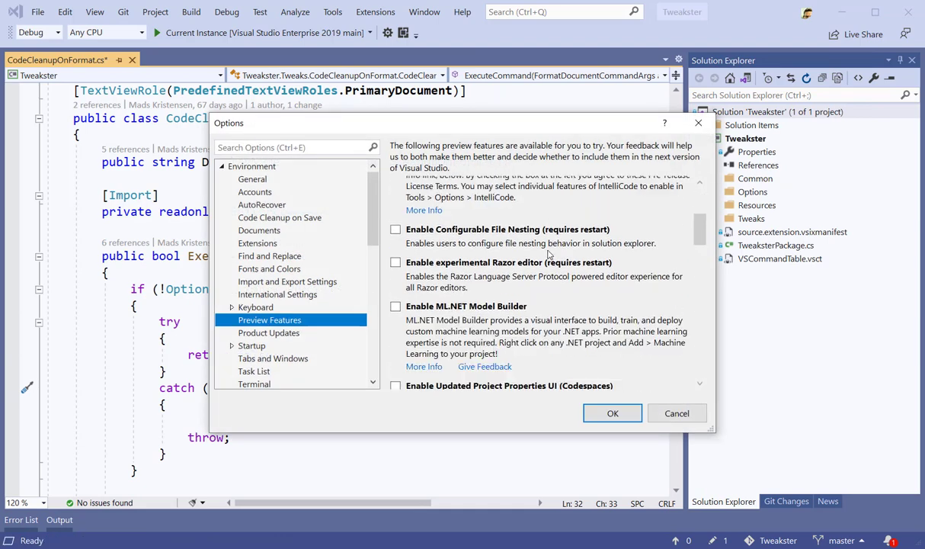
scroll(down, 3)
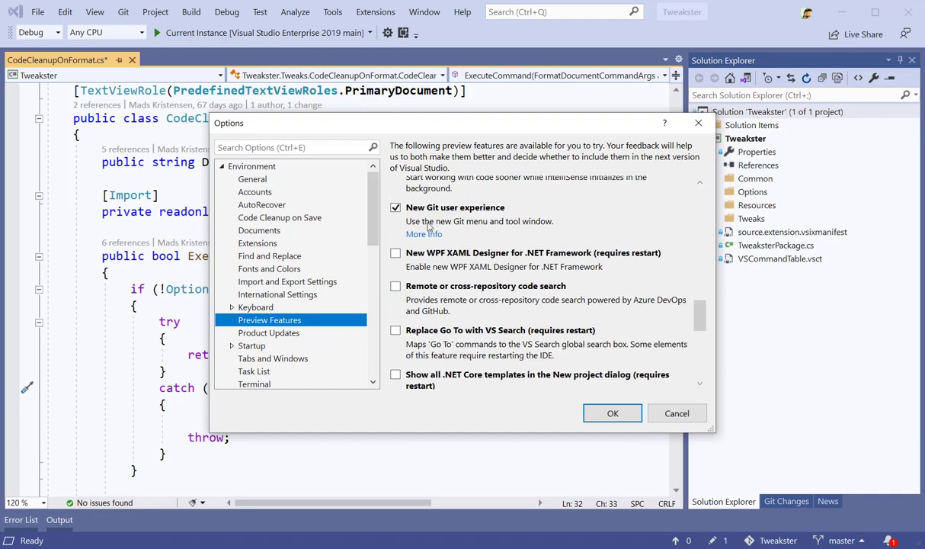
scroll(down, 3)
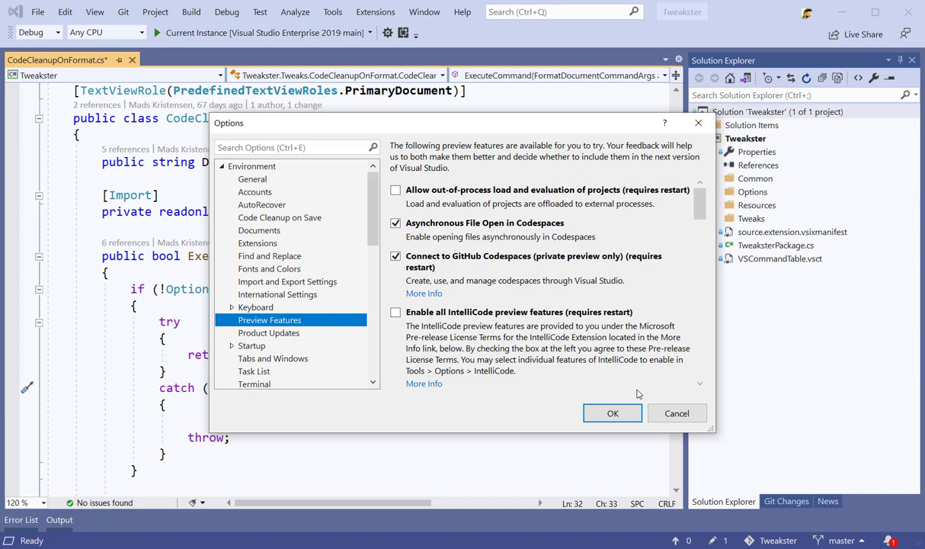
click(612, 412)
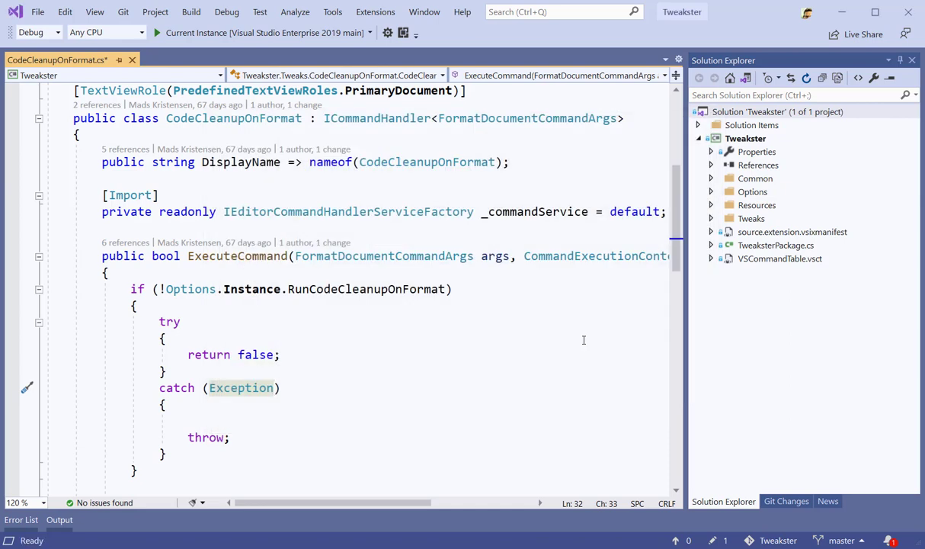
Step: Search 'just my code' to open Options > Debugging > General with Enable Just My Code
click(560, 12)
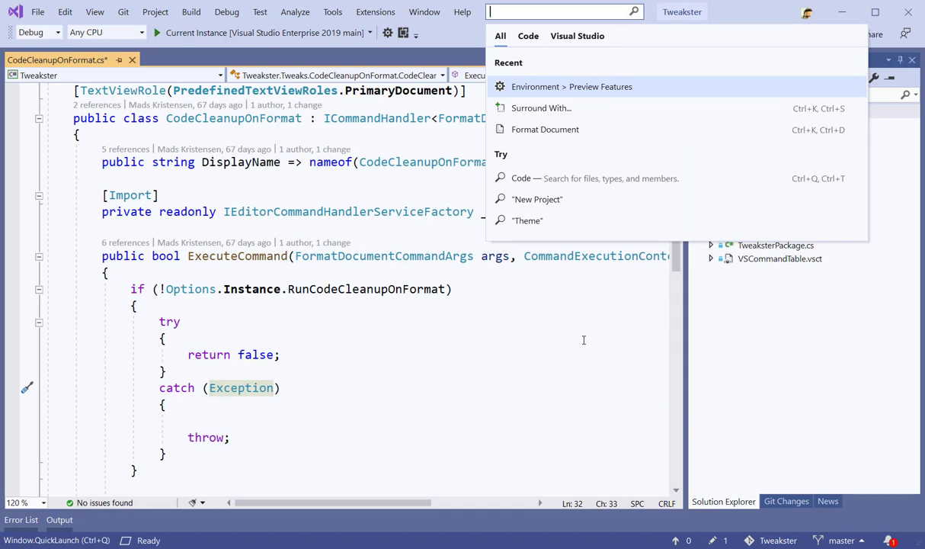
text(just my cod)
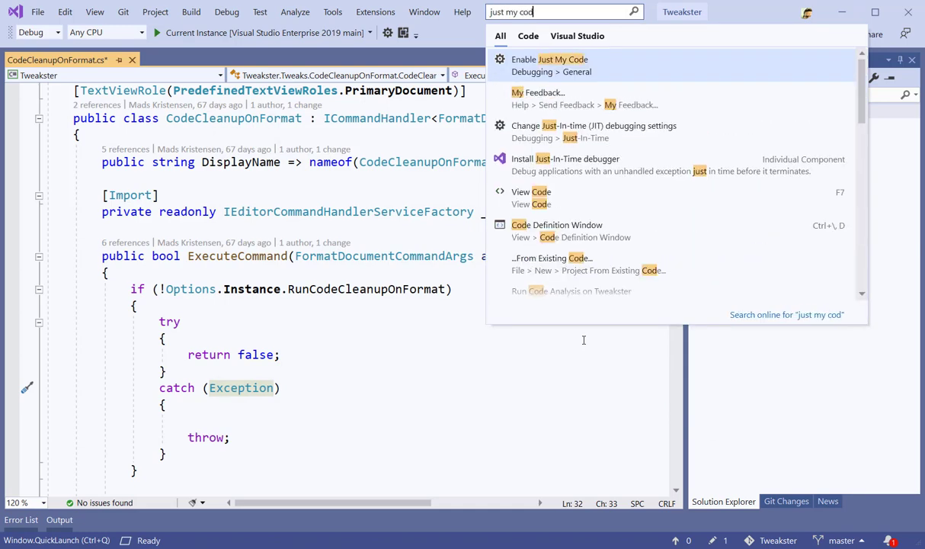
click(550, 58)
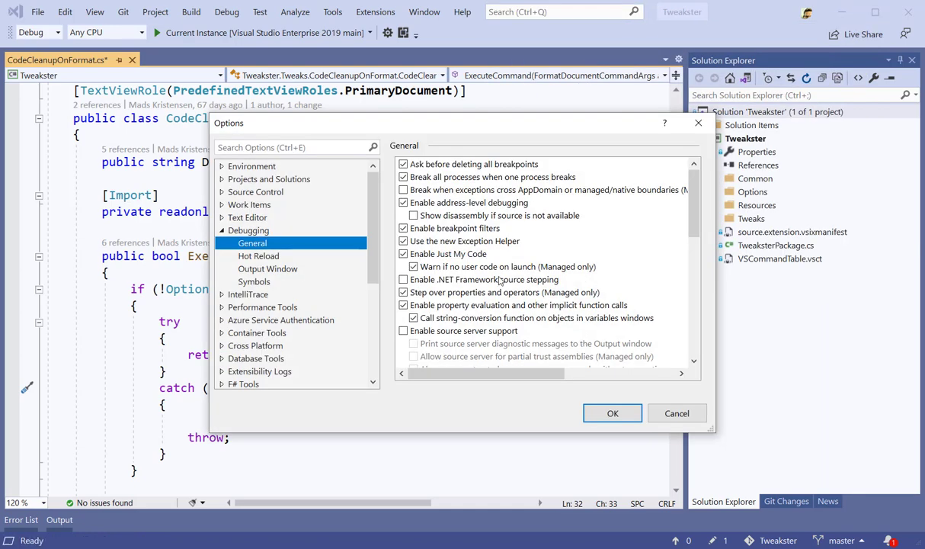